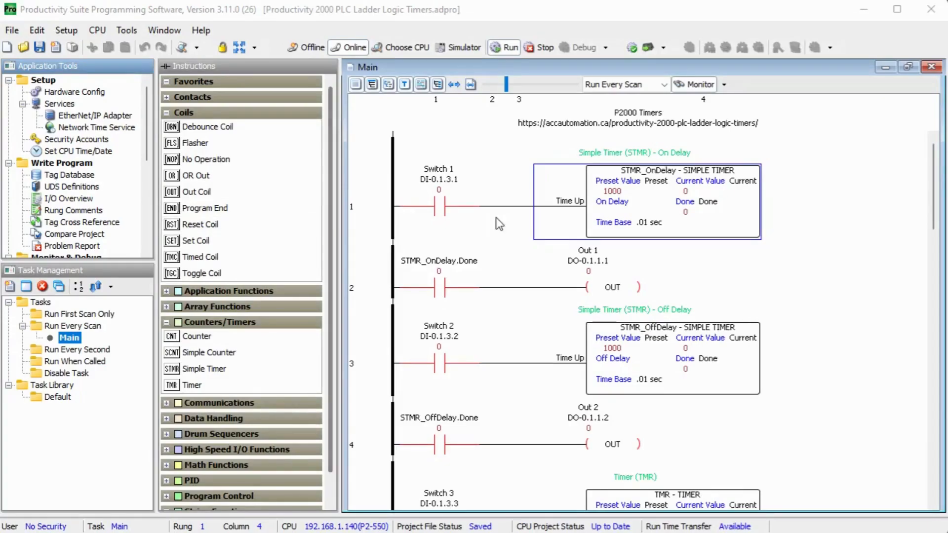
mouse_move(662, 205)
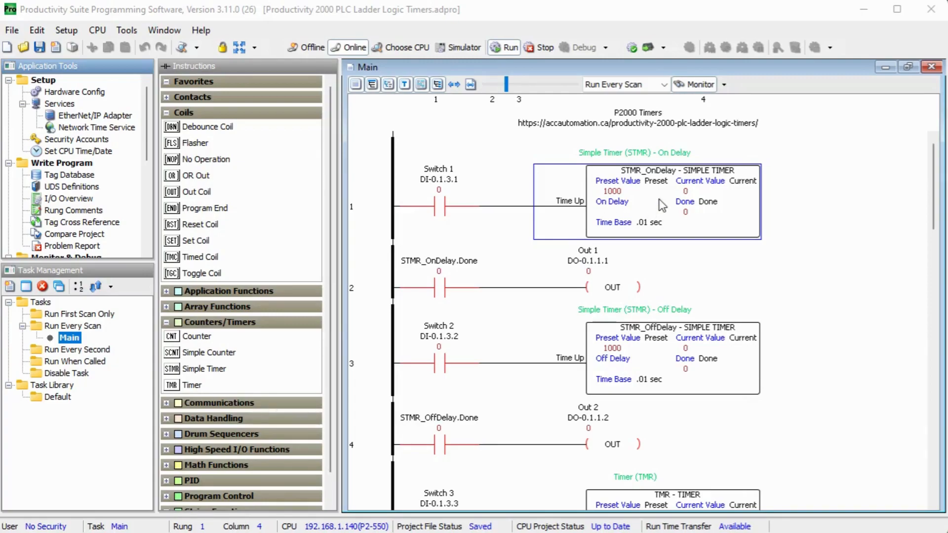
Open the STMR_OnDelay simple timer settings on rung 1 (on-delay, .01 sec time base)
double_click(645, 202)
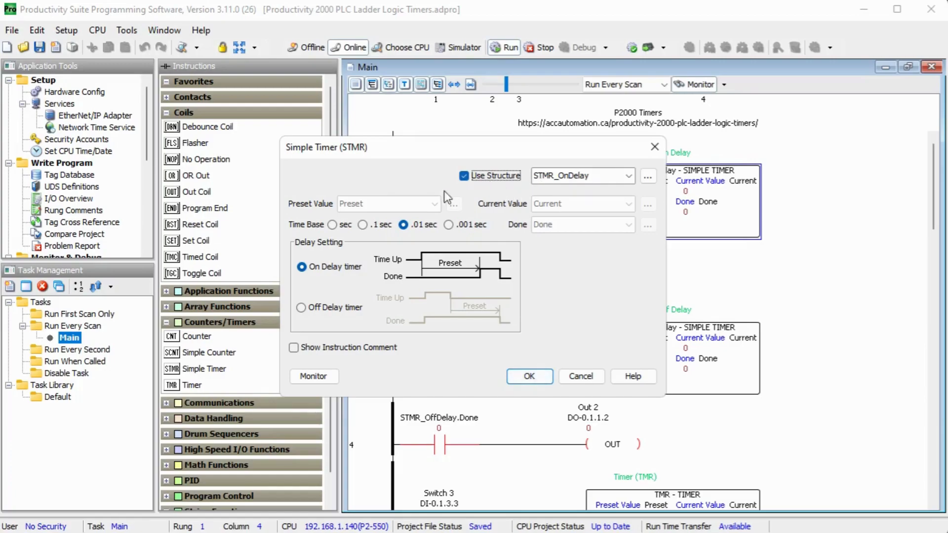
mouse_move(317, 219)
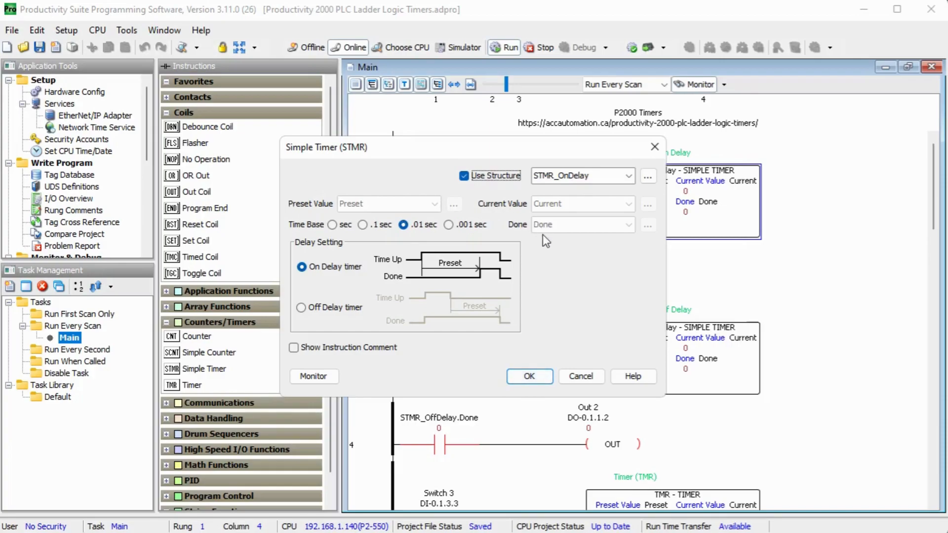
mouse_move(345, 233)
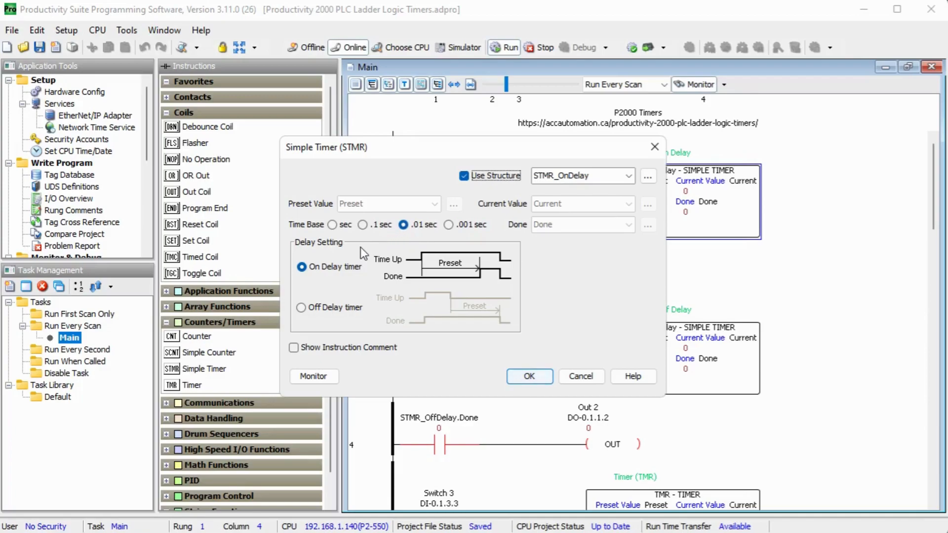
mouse_move(325, 256)
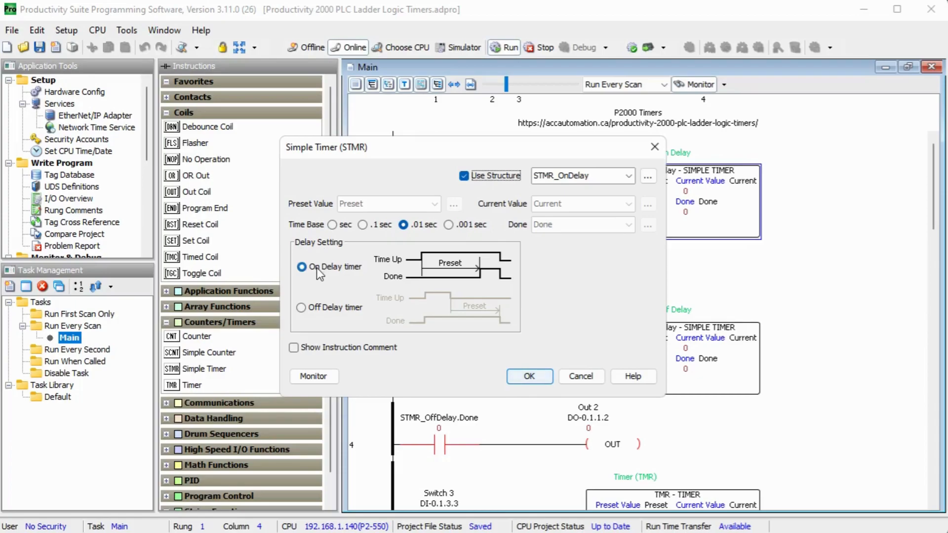
mouse_move(323, 281)
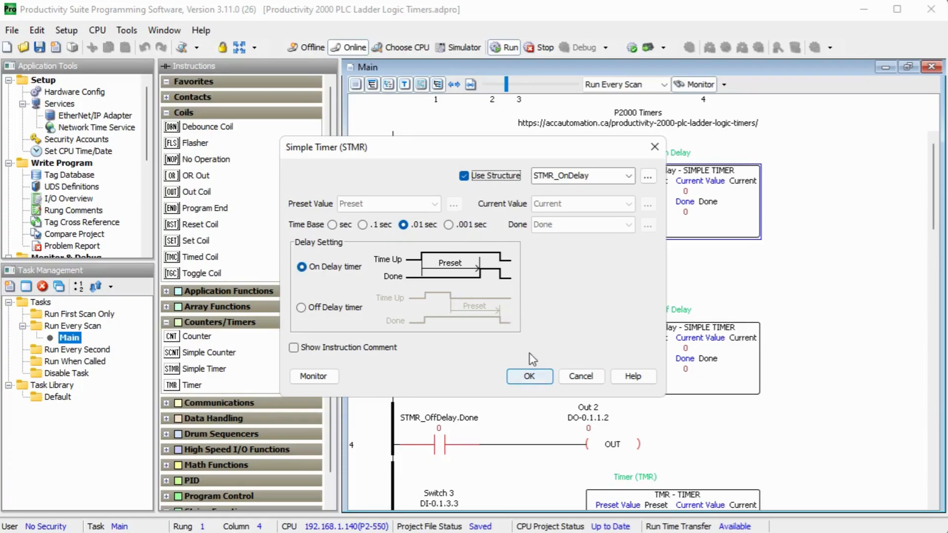
Close the Simple Timer dialog unchanged and scroll Application Tools to Monitor & Debug
left_click(528, 377)
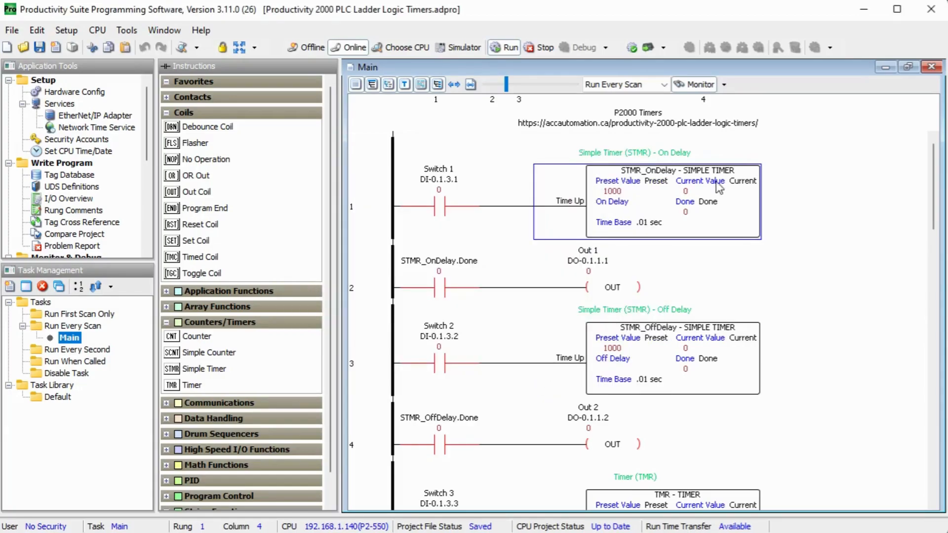
mouse_move(625, 219)
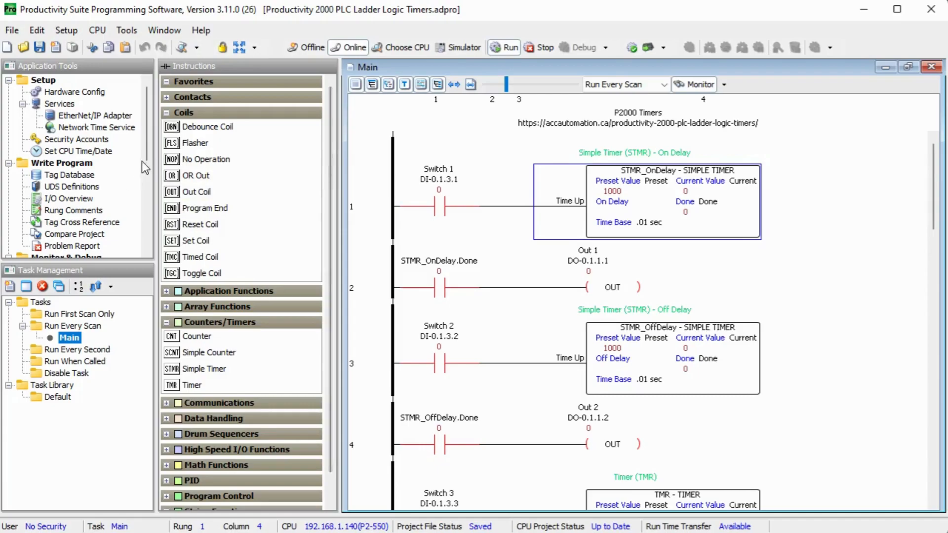
scroll("down", 3)
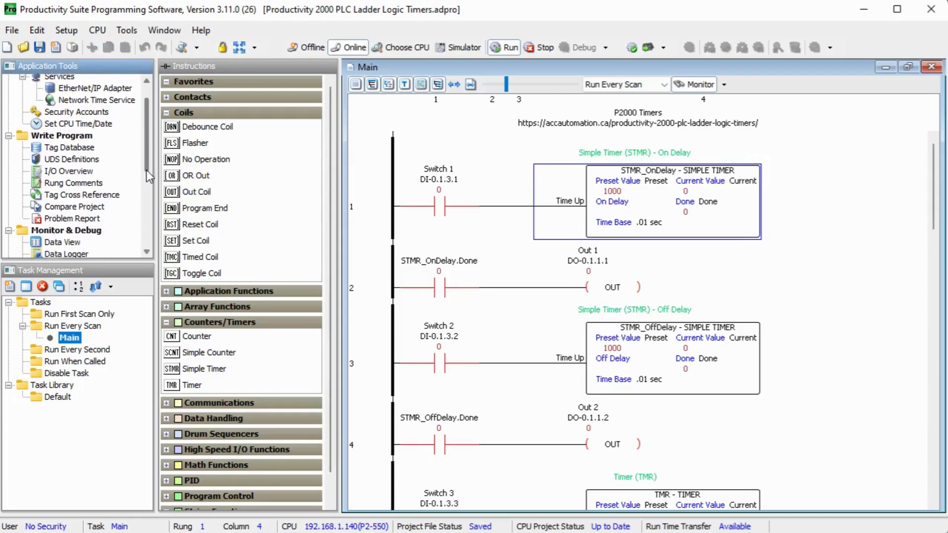
scroll("down", 3)
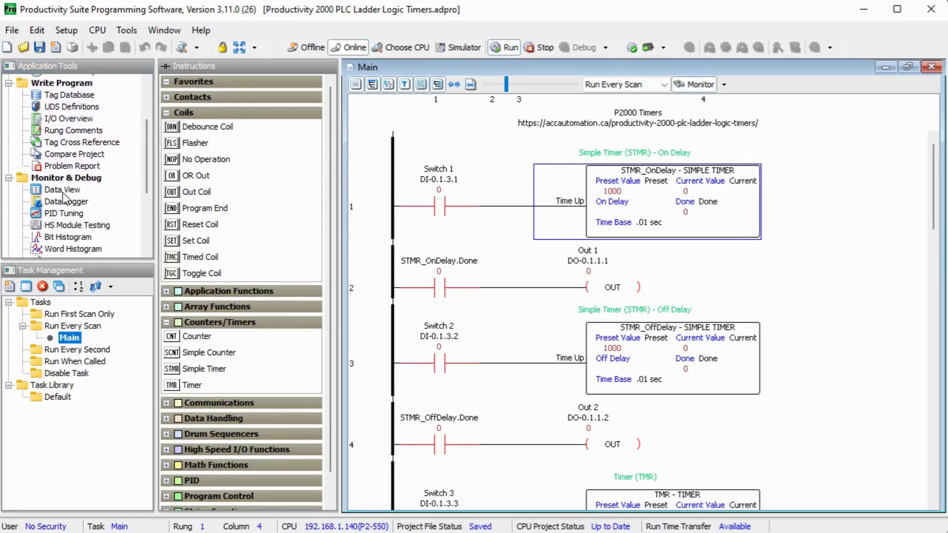
Open Data View and expand STMR_OnDelay to show Preset 1000, Current and Done
left_click(61, 189)
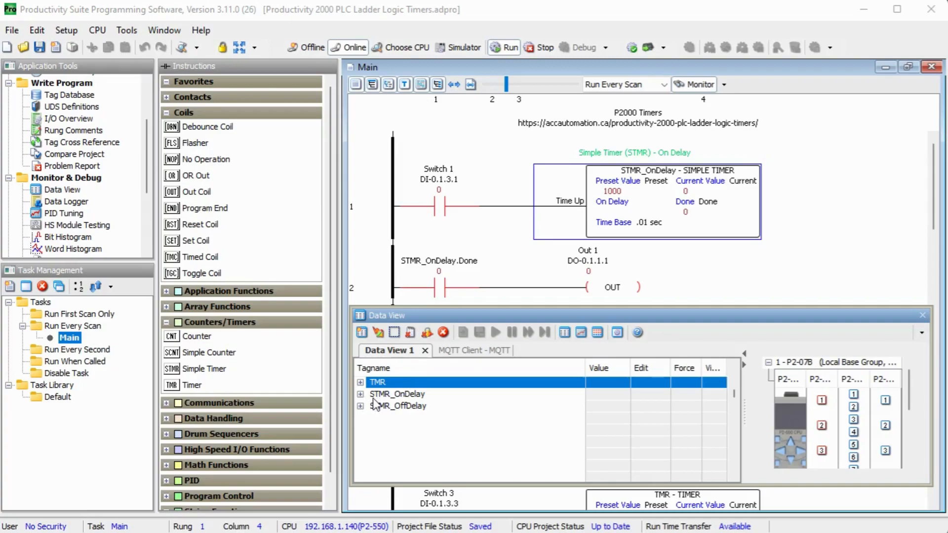
left_click(361, 394)
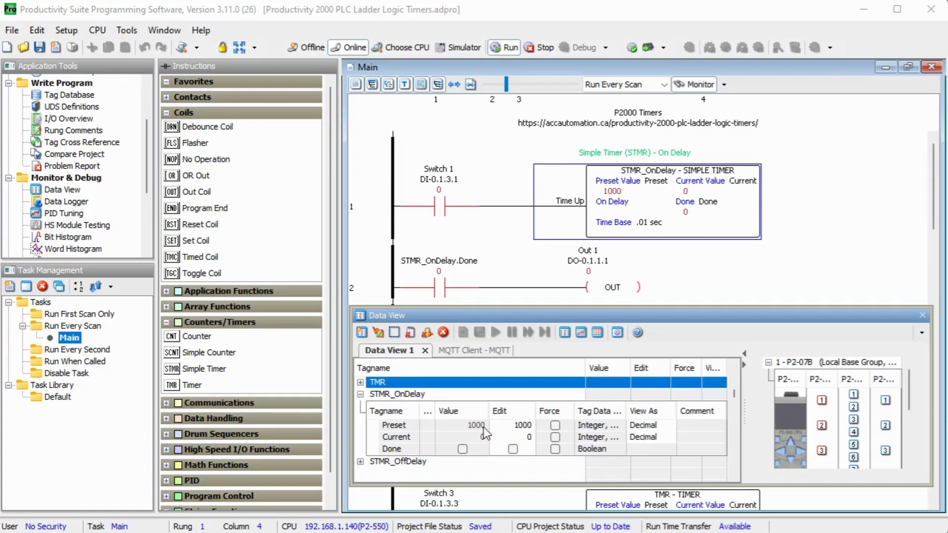
mouse_move(484, 445)
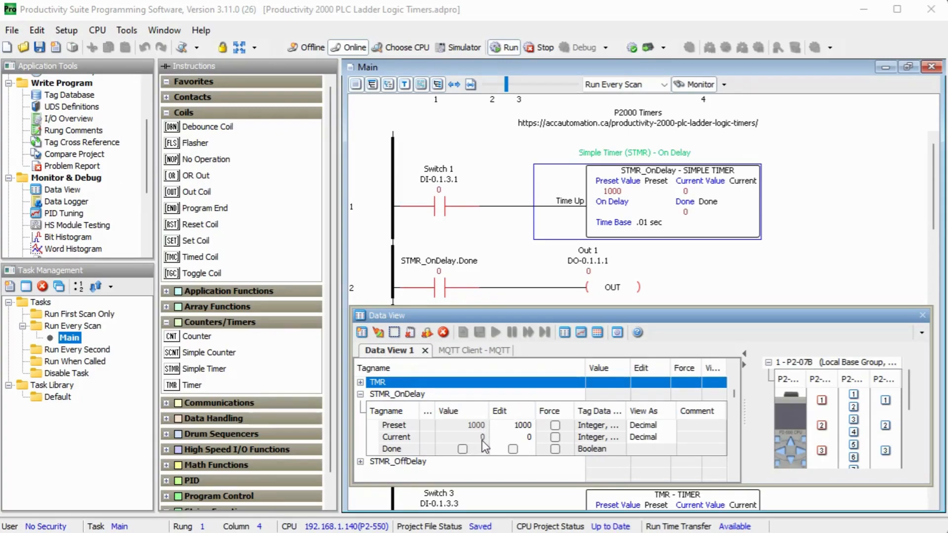
mouse_move(423, 164)
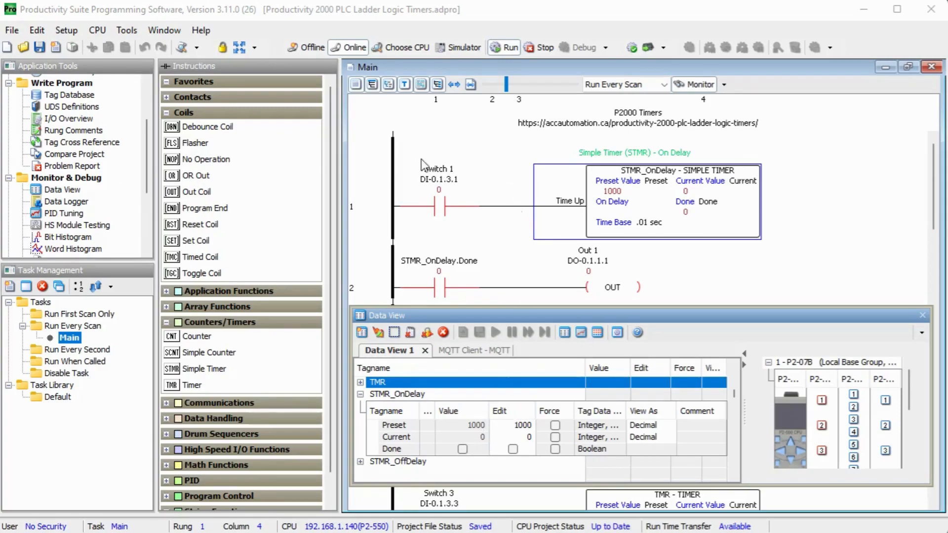
mouse_move(496, 444)
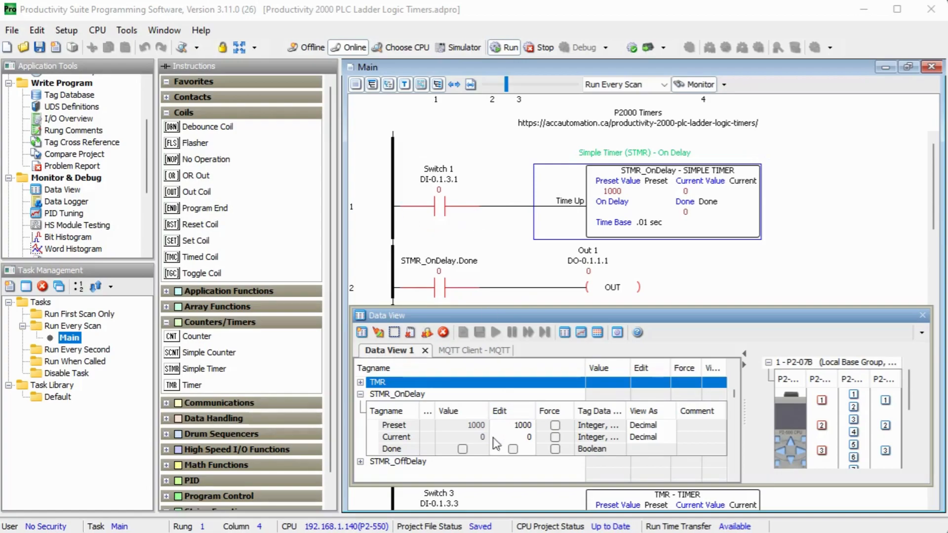
mouse_move(476, 453)
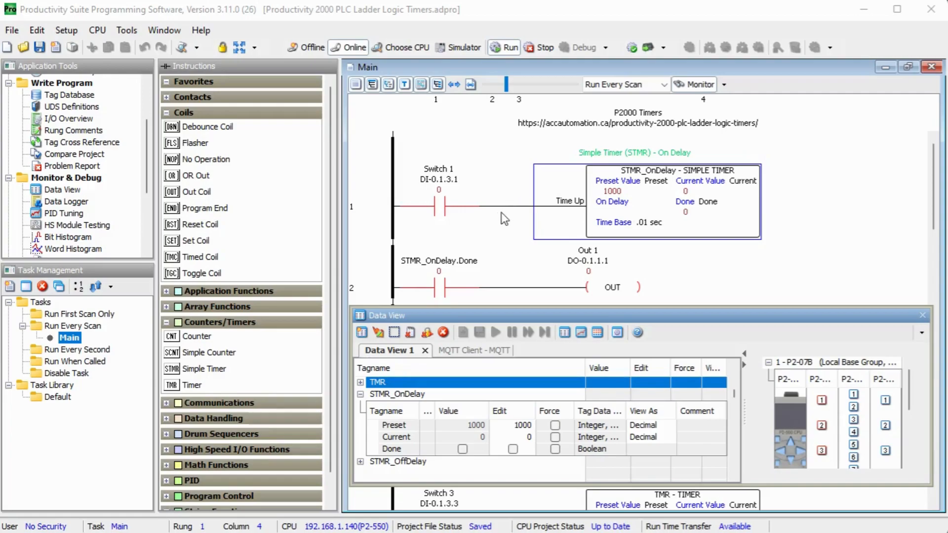
mouse_move(703, 345)
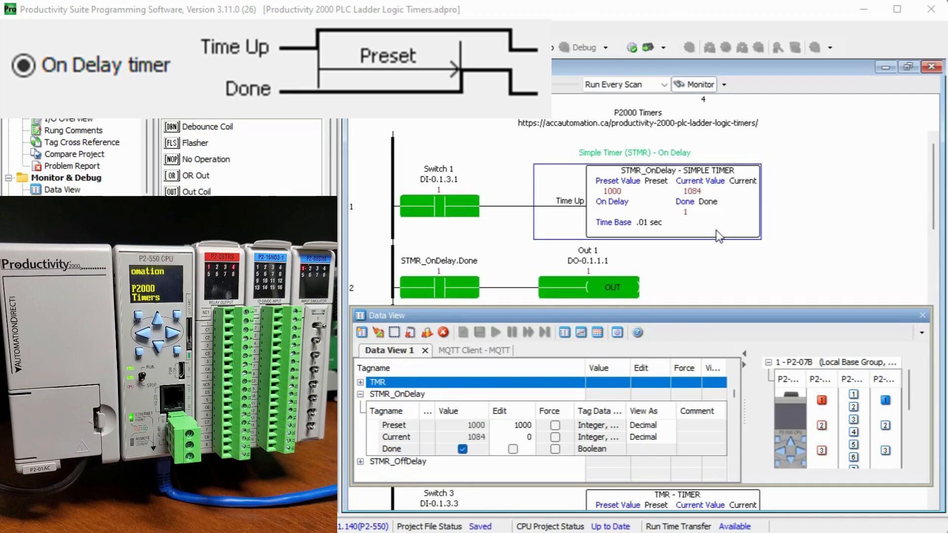
mouse_move(735, 277)
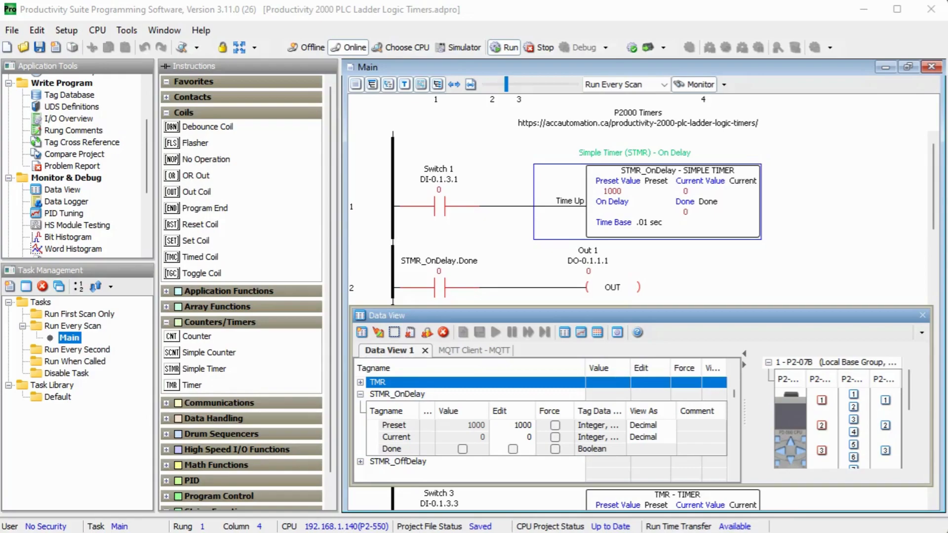
mouse_move(377, 398)
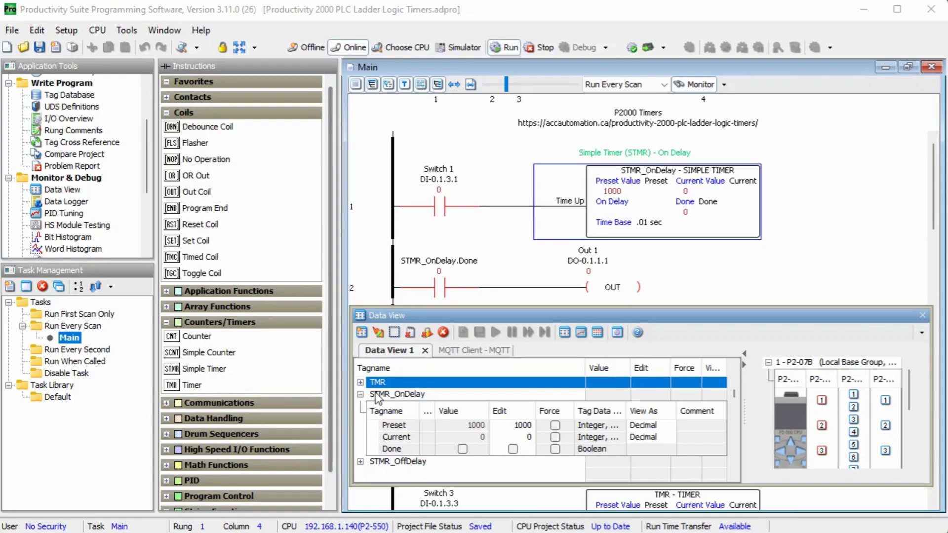
Show STMR_OffDelay values in Data View and scroll the ladder to rungs 3 and 4
left_click(360, 394)
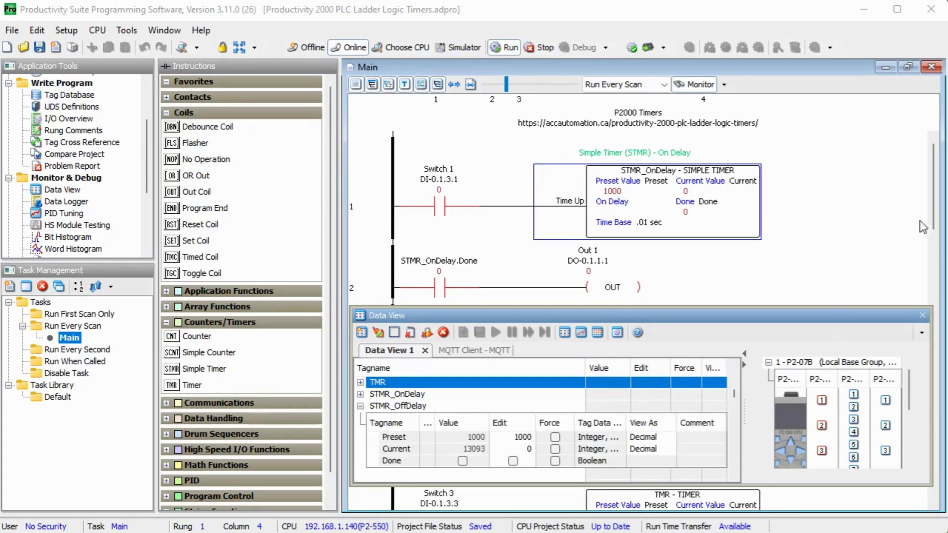
scroll("down", 3)
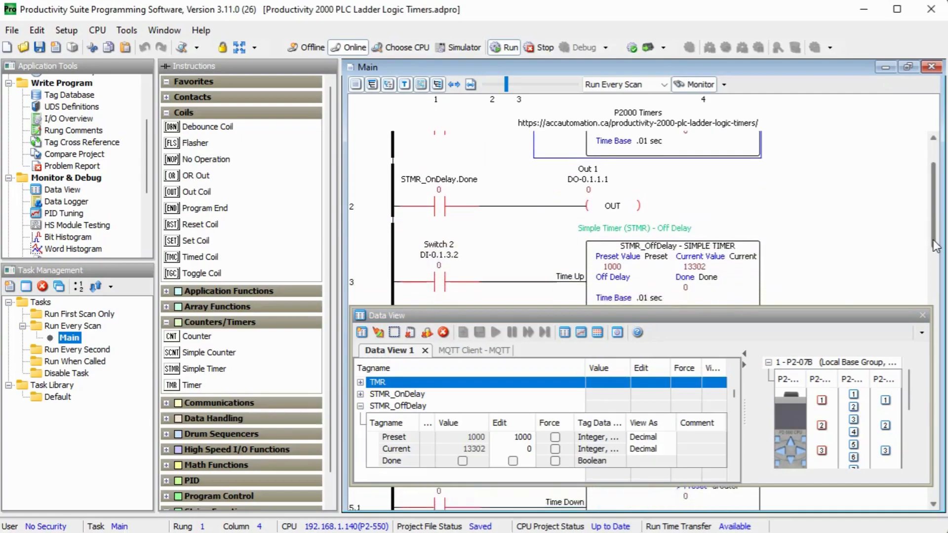
scroll("down", 3)
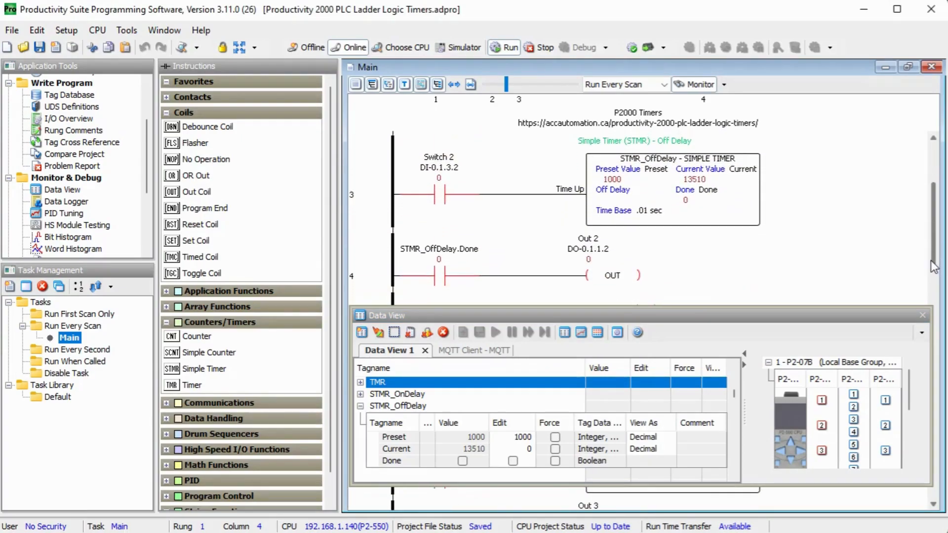
mouse_move(642, 200)
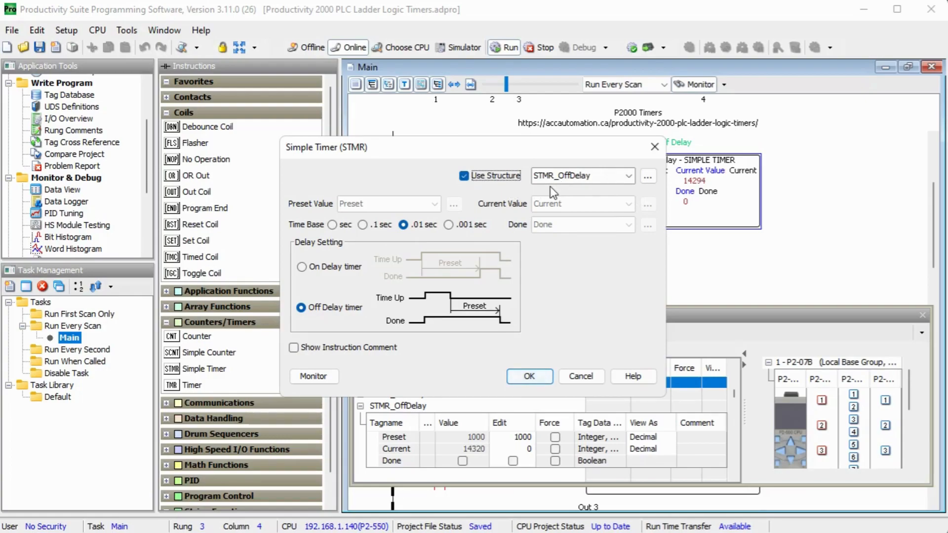
mouse_move(436, 219)
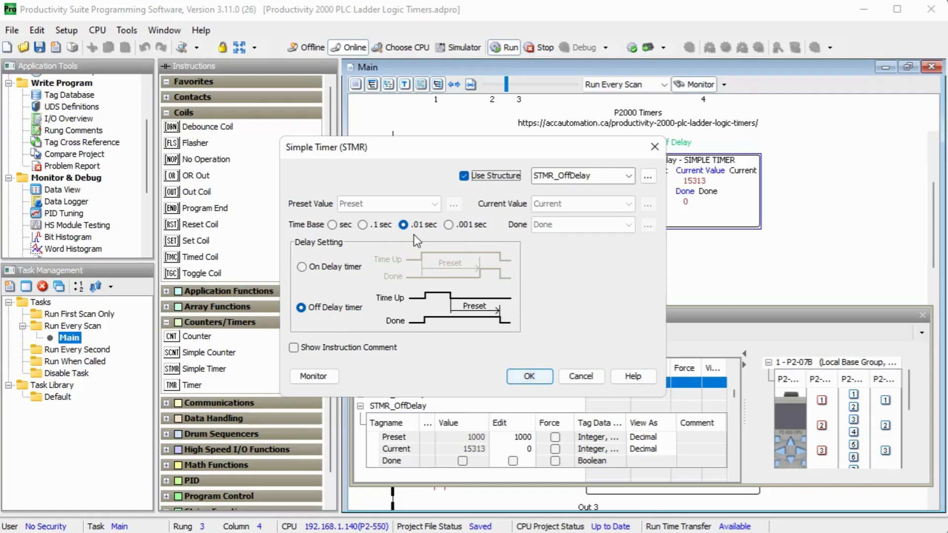
mouse_move(404, 310)
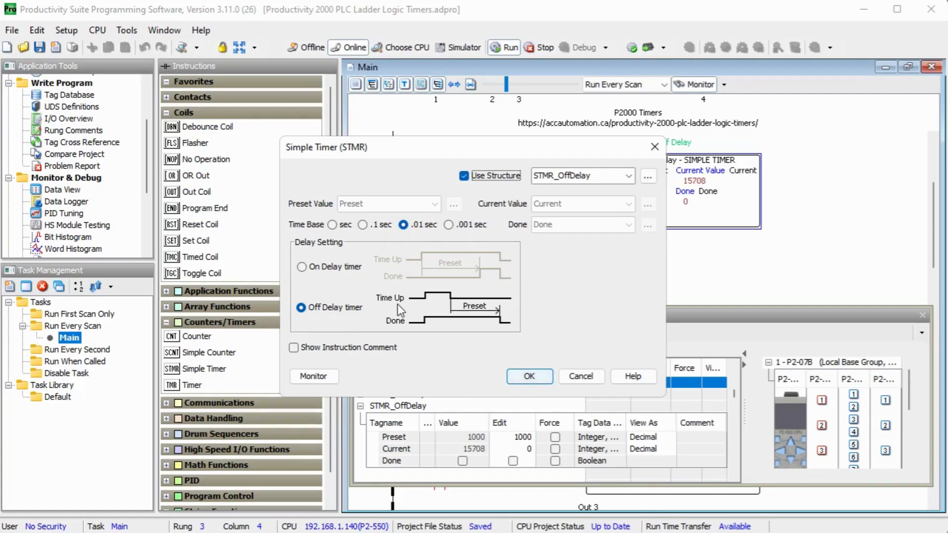
mouse_move(429, 311)
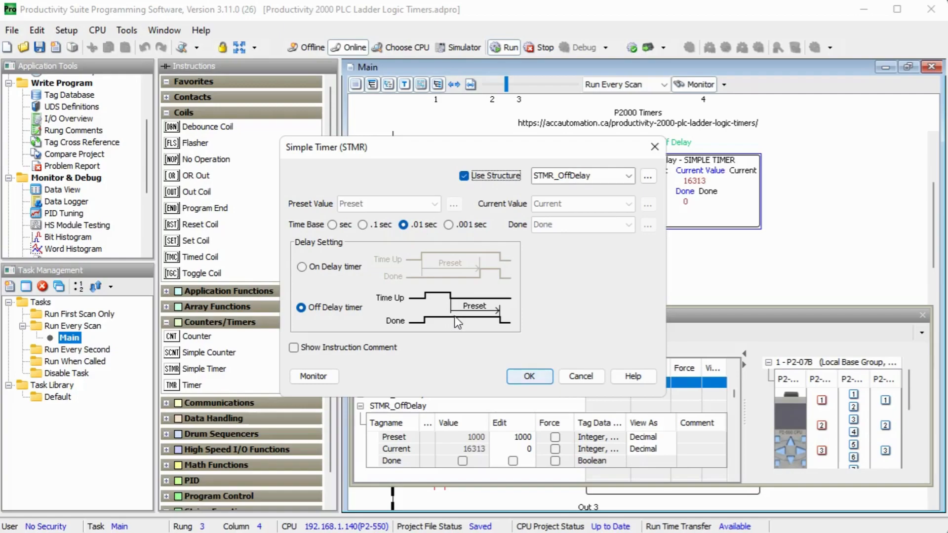
mouse_move(506, 324)
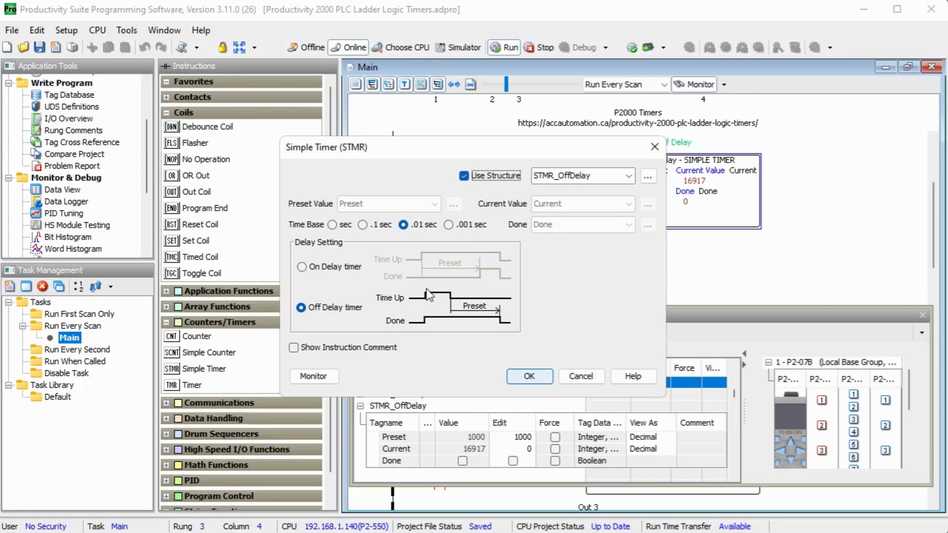
mouse_move(426, 322)
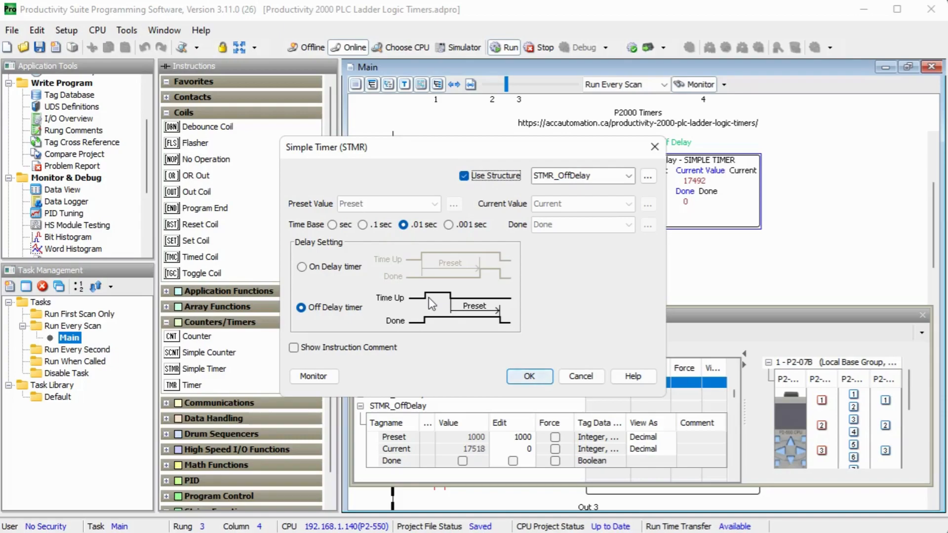
mouse_move(568, 321)
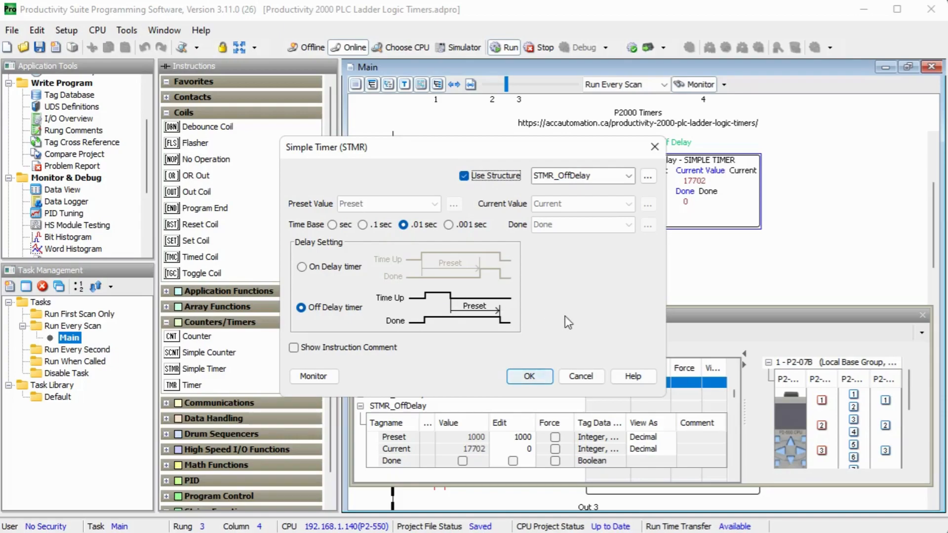
Close the off-delay timer's settings unchanged, returning to its rungs
left_click(529, 376)
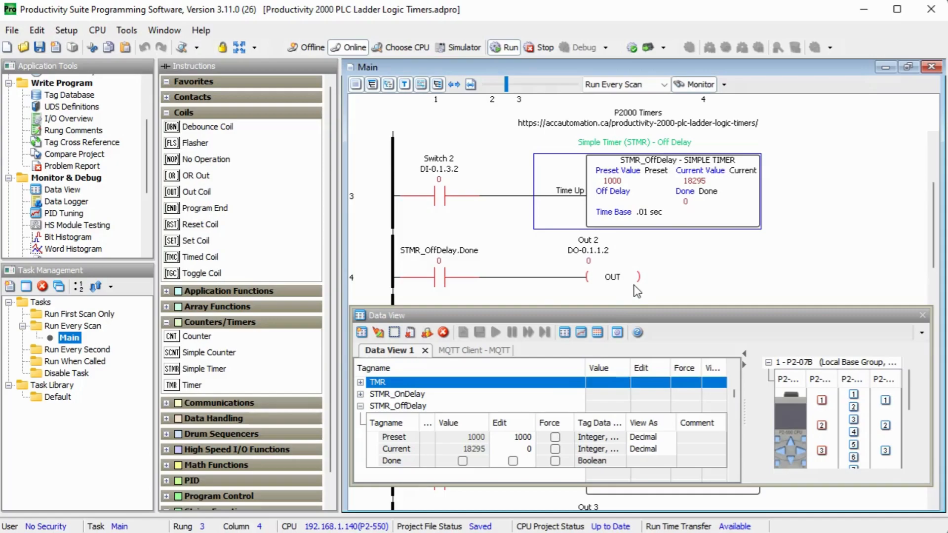
mouse_move(674, 285)
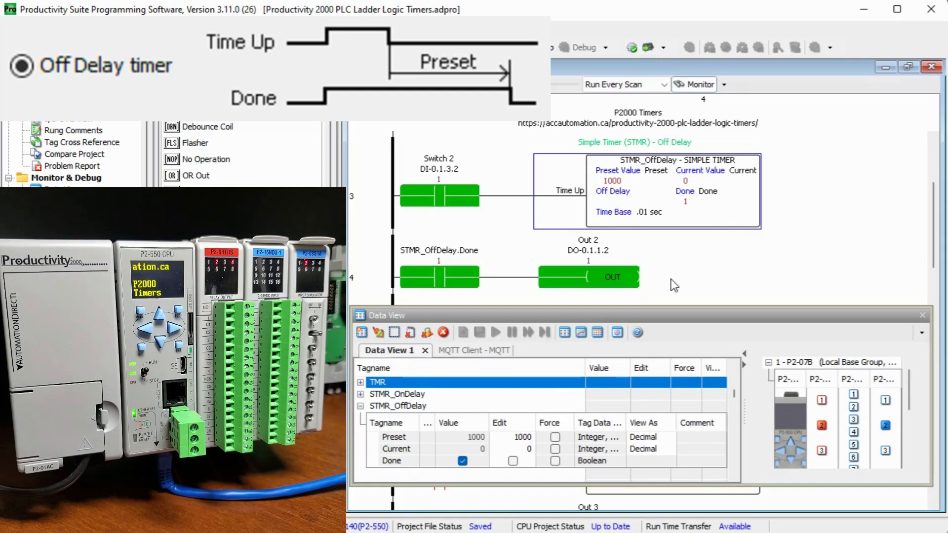
mouse_move(571, 245)
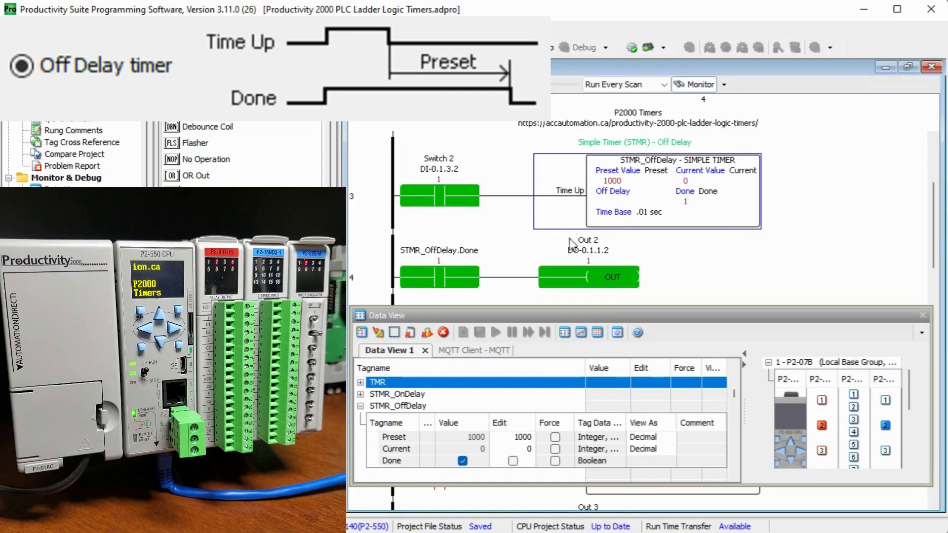
mouse_move(693, 260)
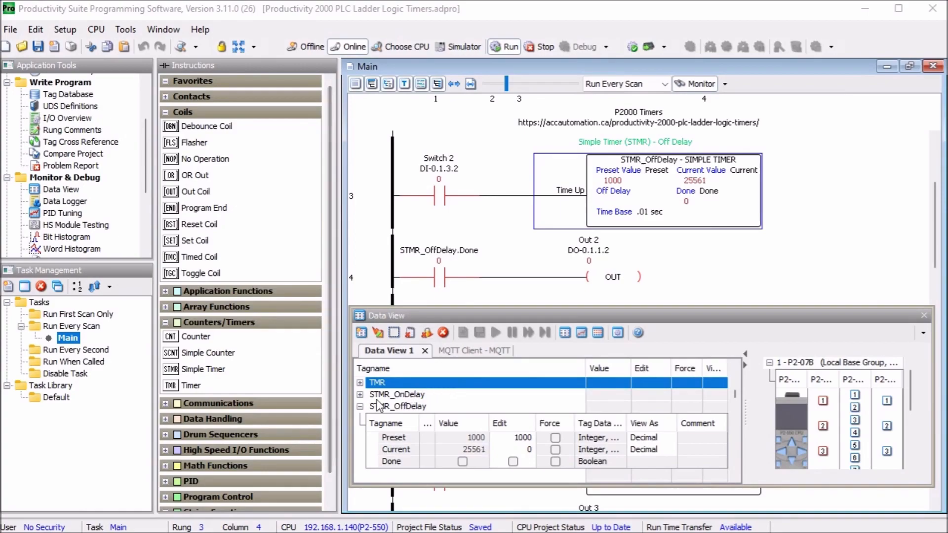
Swap STMR_OffDelay for TMR in Data View and scroll to rung 5 TMR timer
left_click(360, 406)
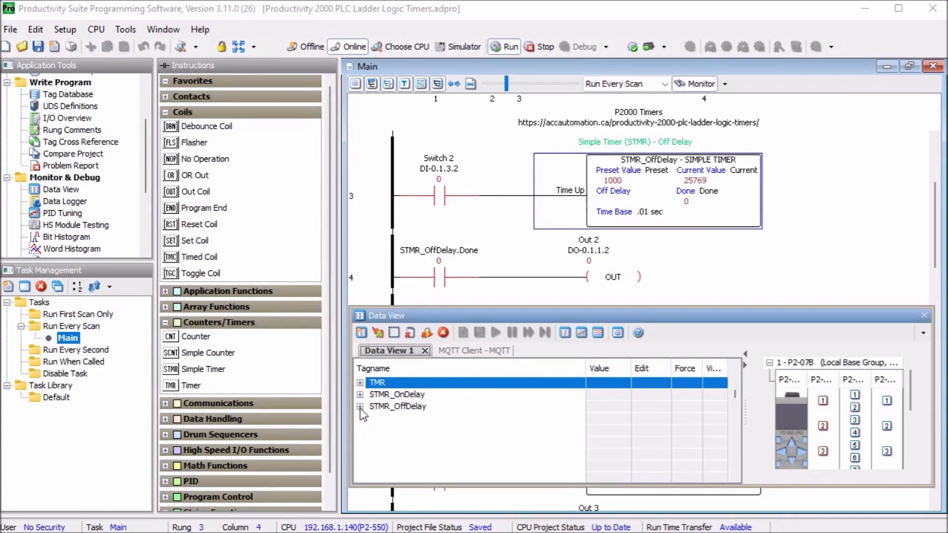
left_click(360, 382)
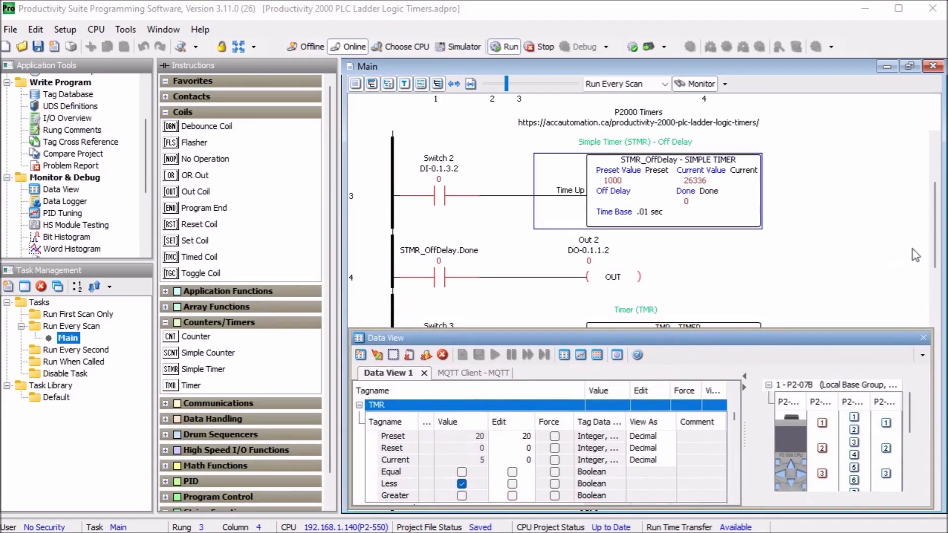
scroll("down", 3)
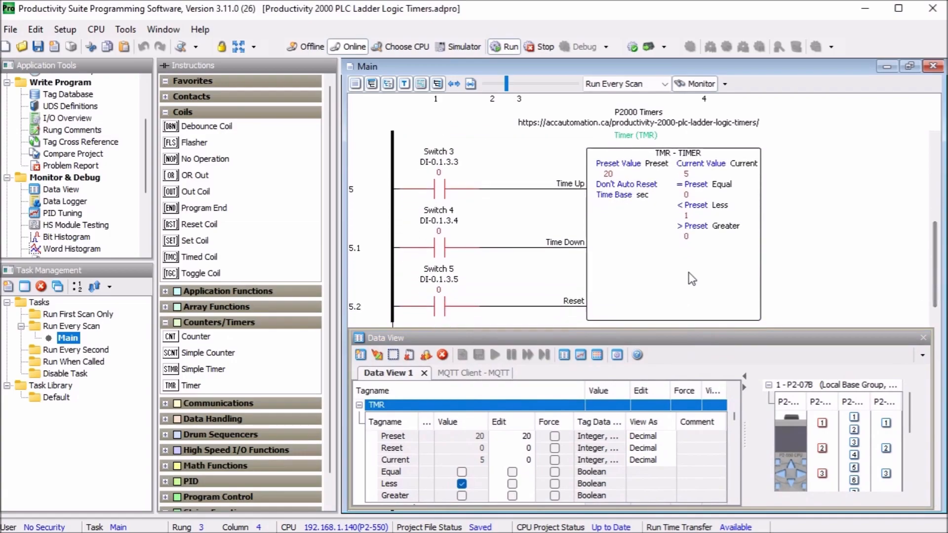
mouse_move(512, 155)
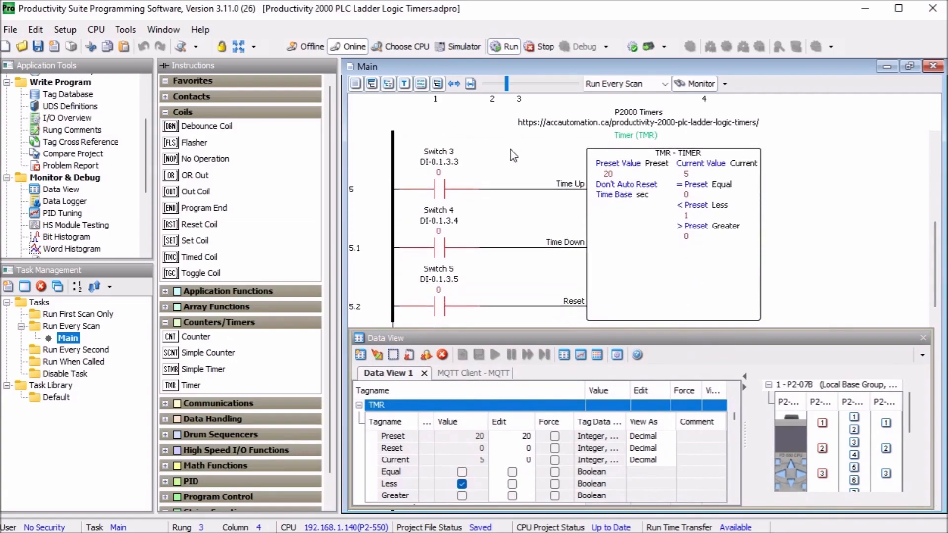
mouse_move(472, 167)
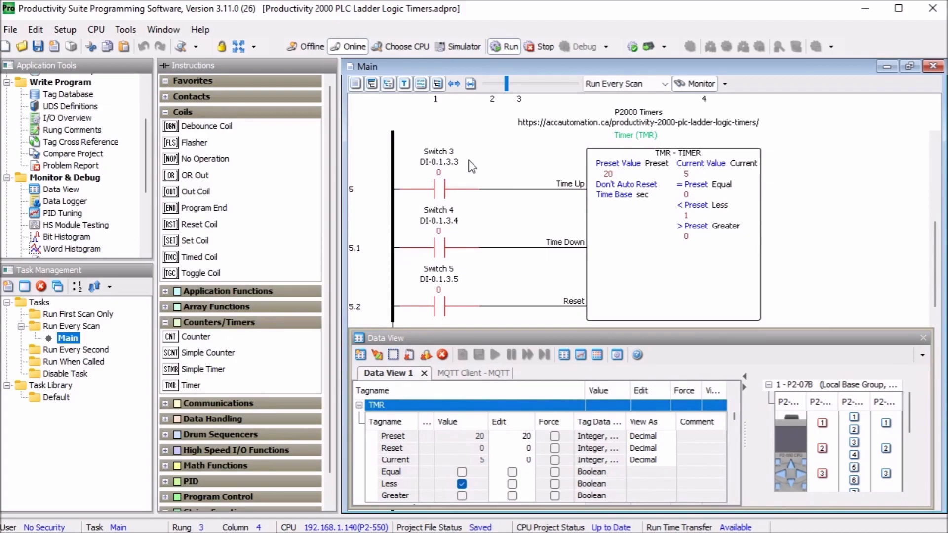
mouse_move(495, 237)
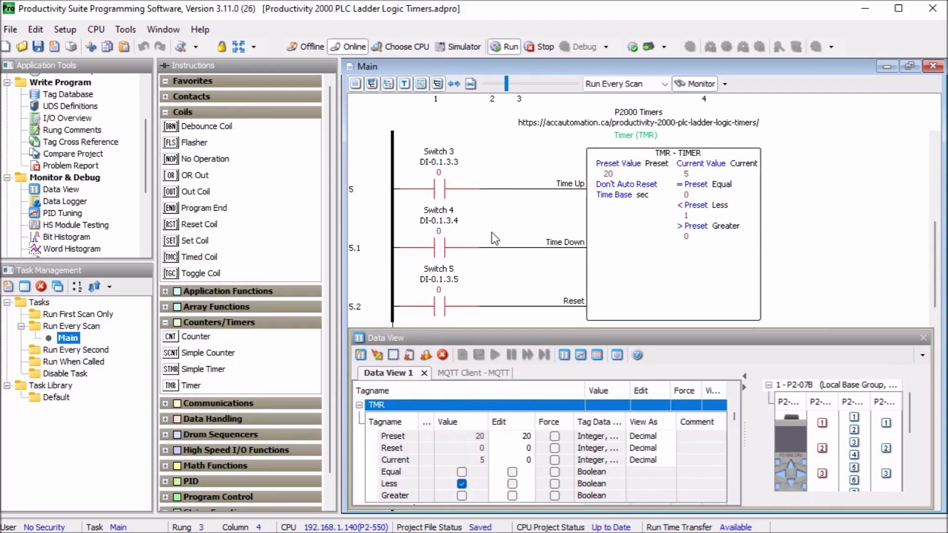
mouse_move(514, 291)
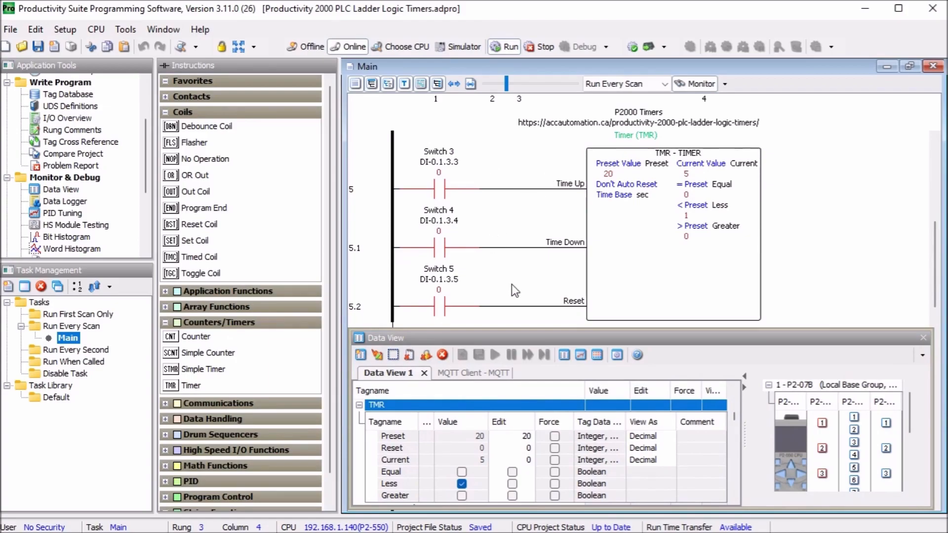
mouse_move(511, 289)
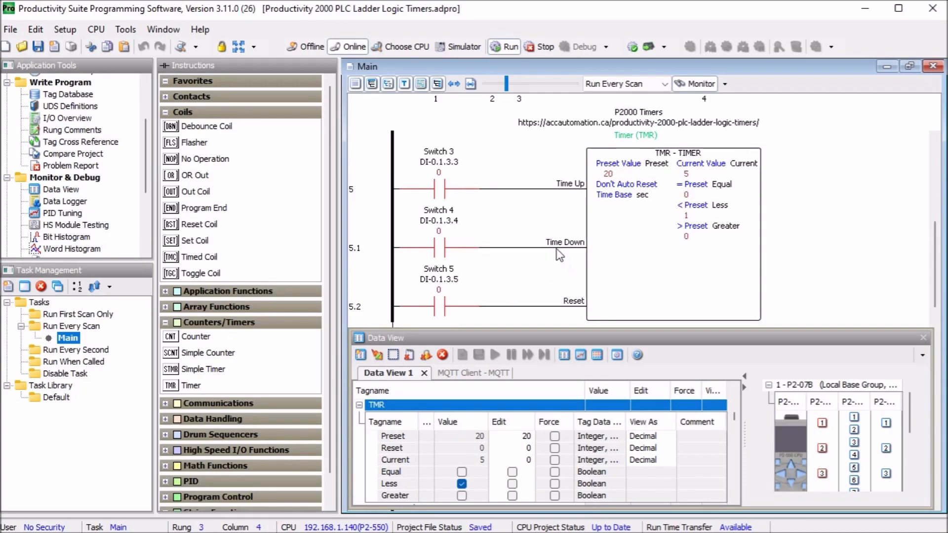
mouse_move(756, 178)
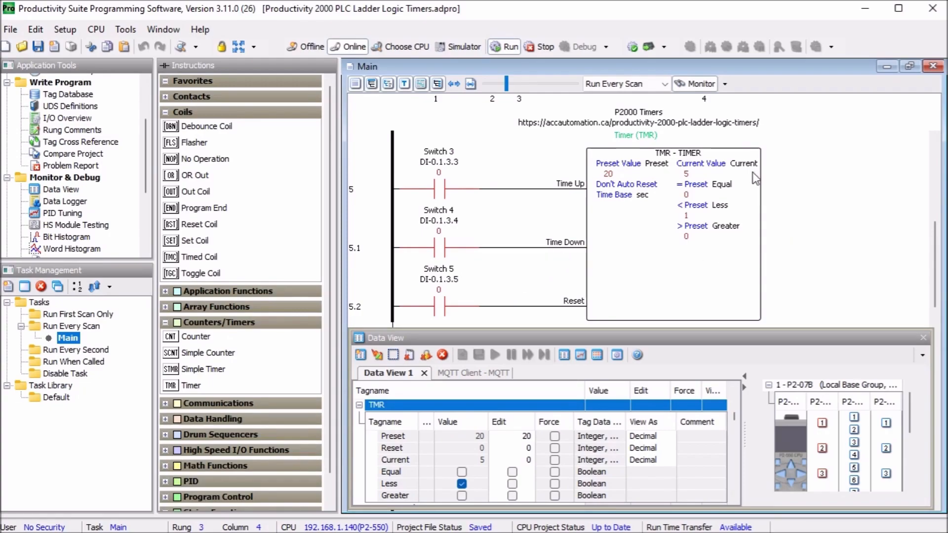
mouse_move(709, 256)
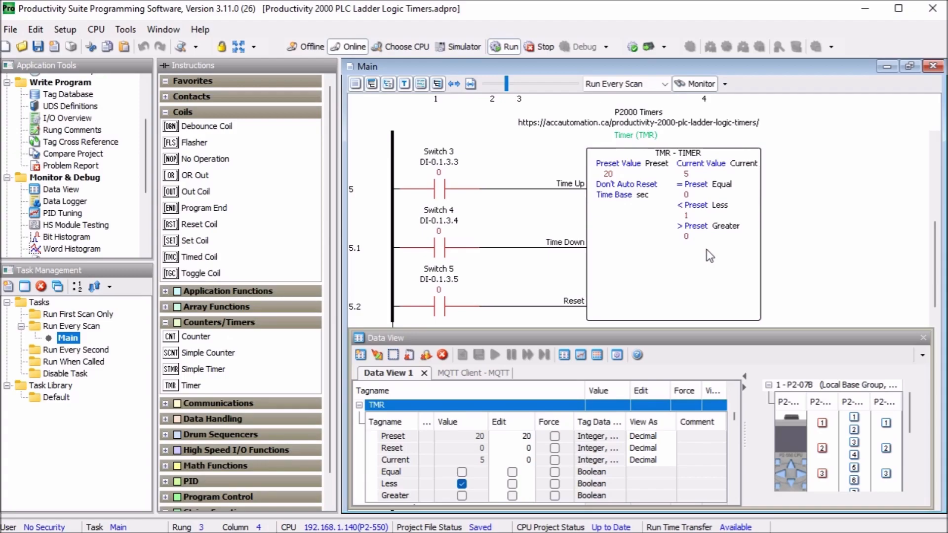
mouse_move(663, 255)
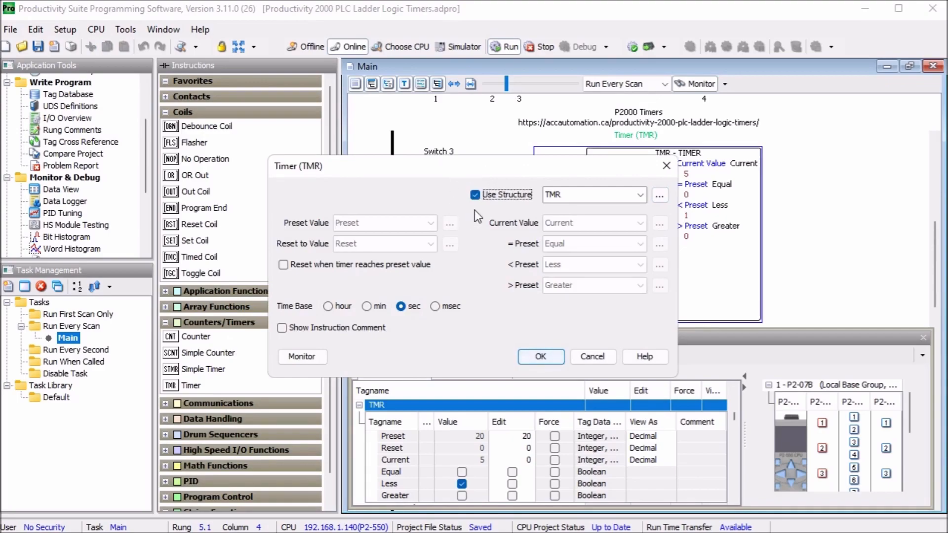
mouse_move(558, 212)
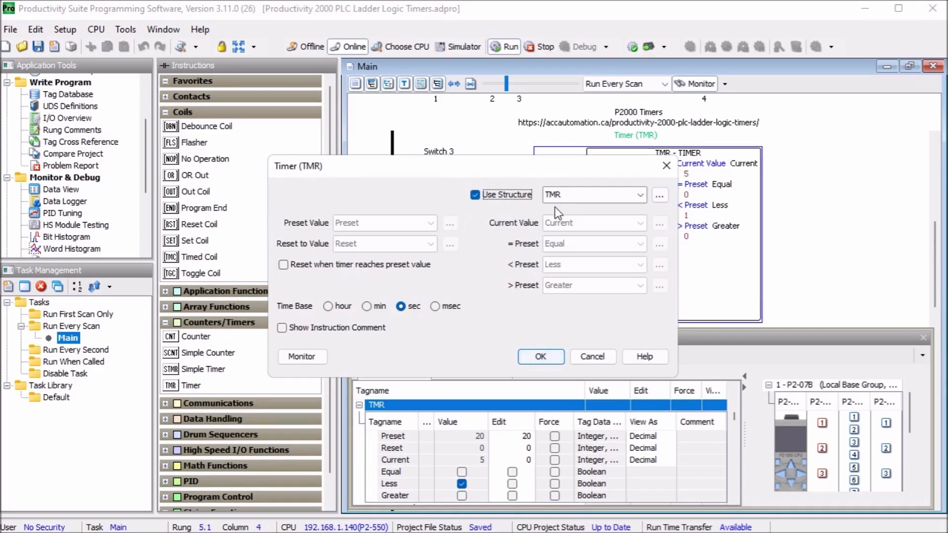
mouse_move(469, 231)
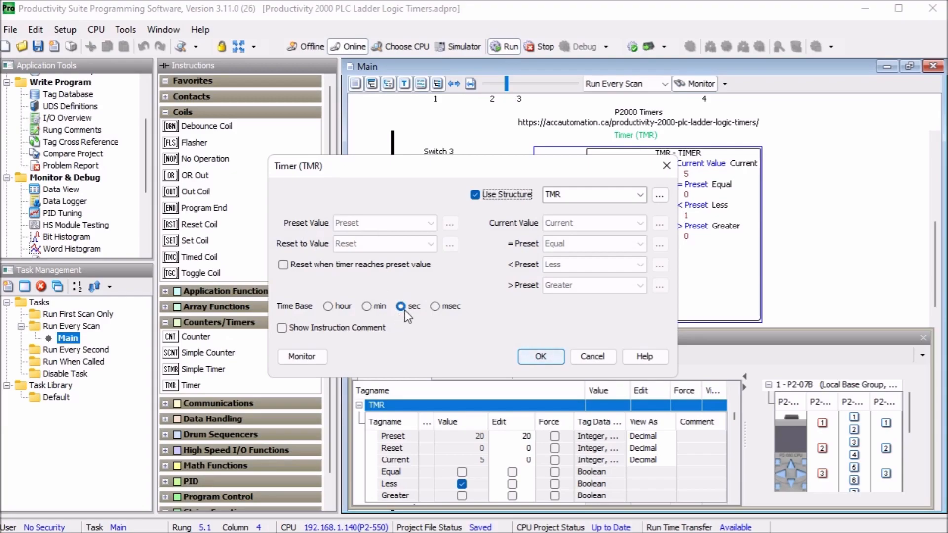
mouse_move(363, 251)
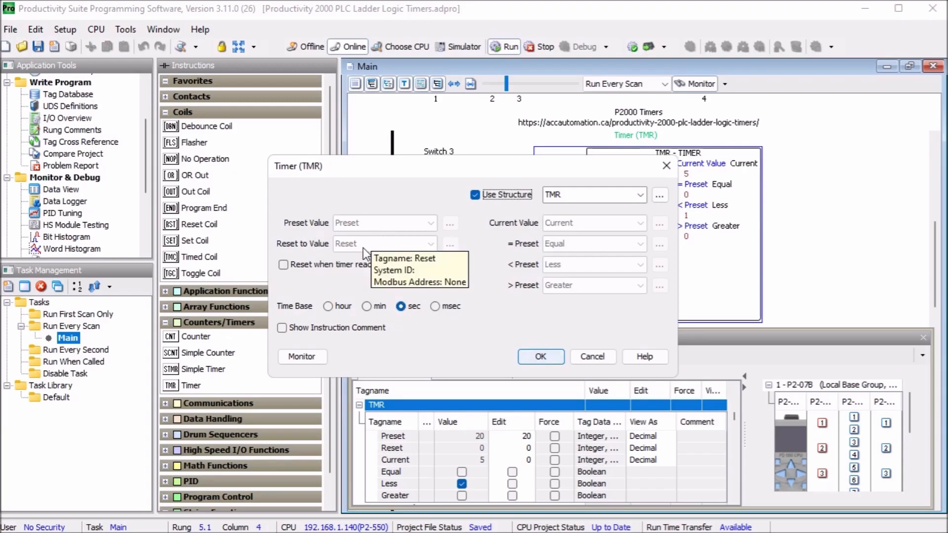
mouse_move(366, 251)
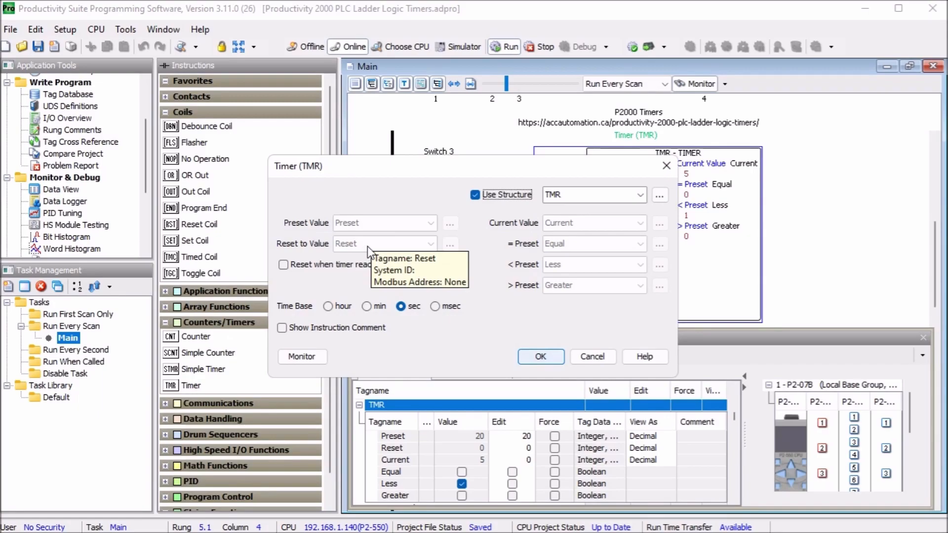
mouse_move(488, 265)
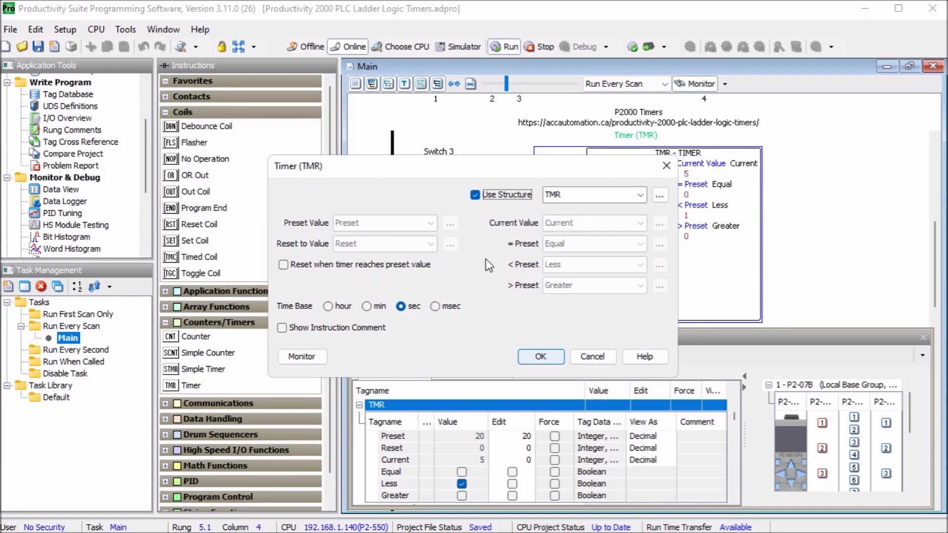
mouse_move(594, 223)
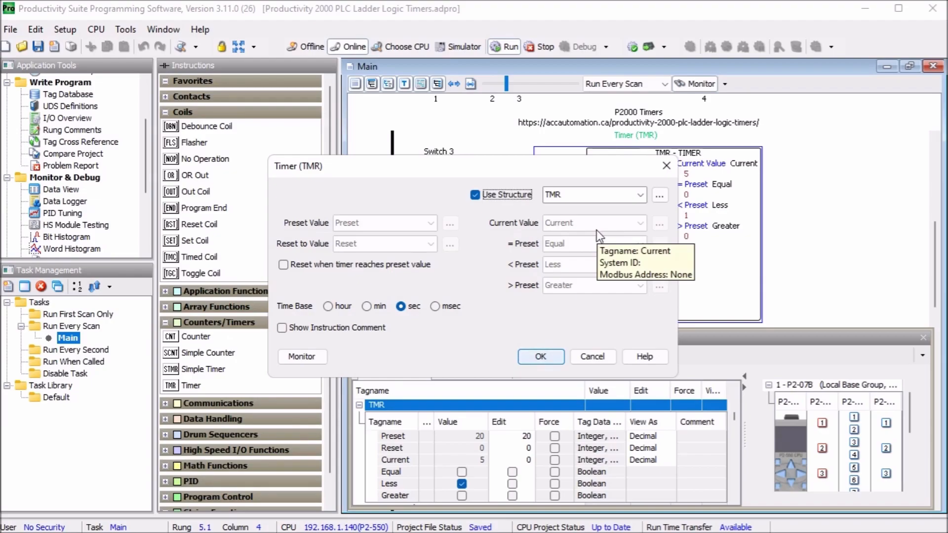
mouse_move(582, 264)
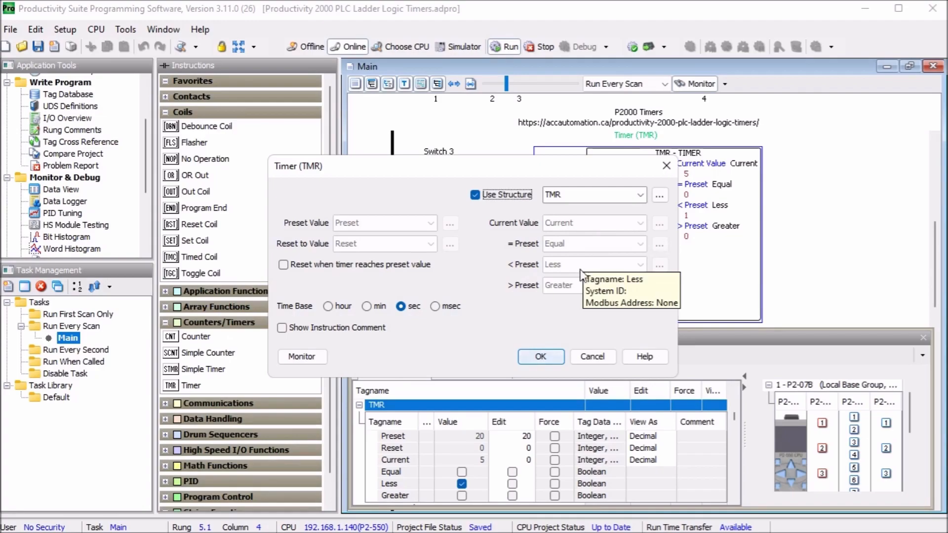
mouse_move(584, 293)
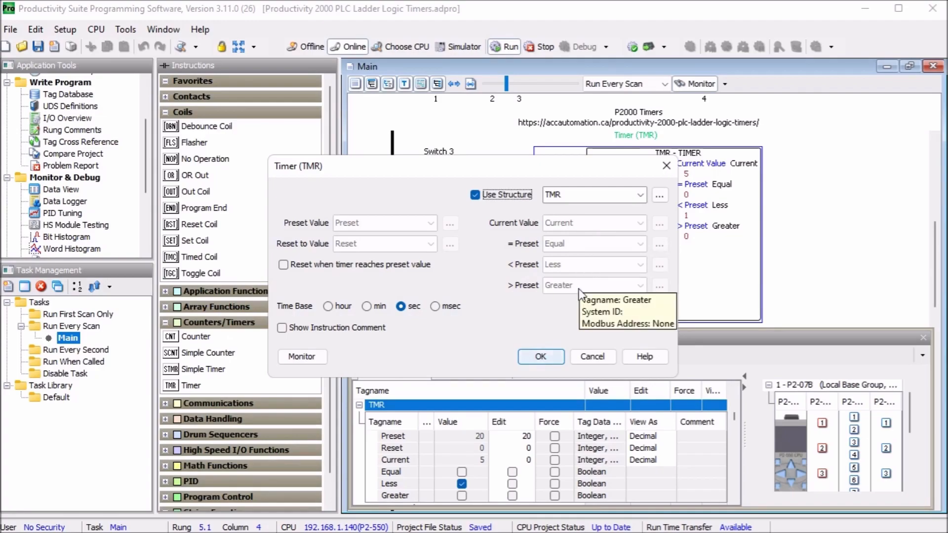
mouse_move(526, 334)
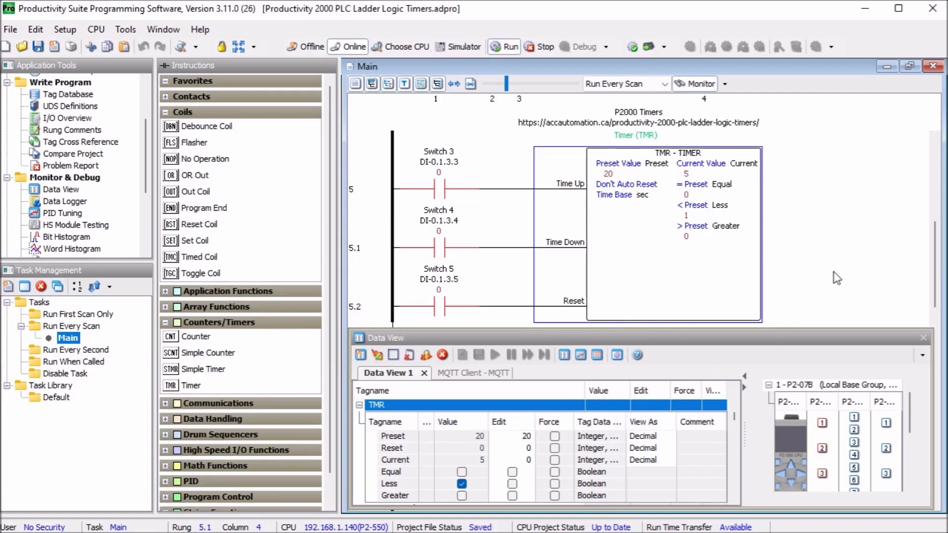
mouse_move(826, 345)
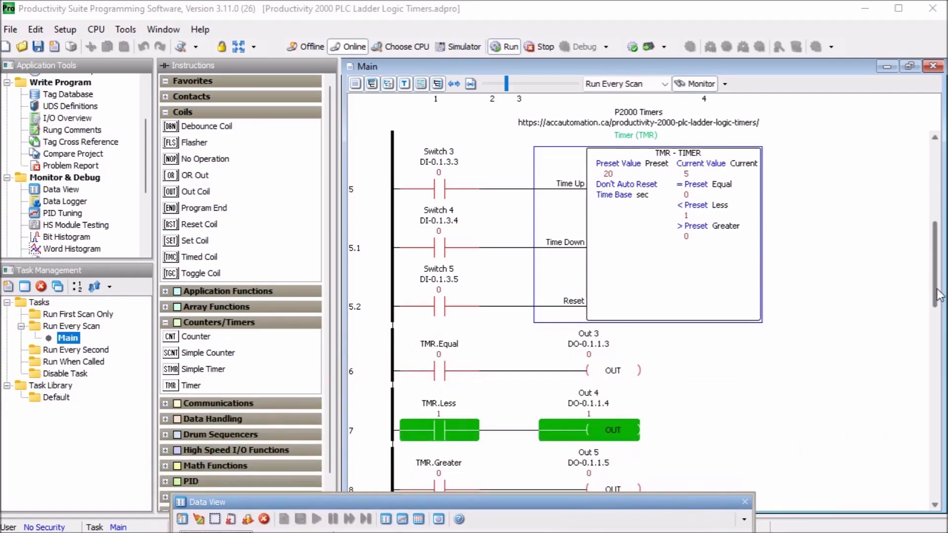
Scroll the ladder down to rung 7, where TMR.Less drives Out 4
scroll("down", 3)
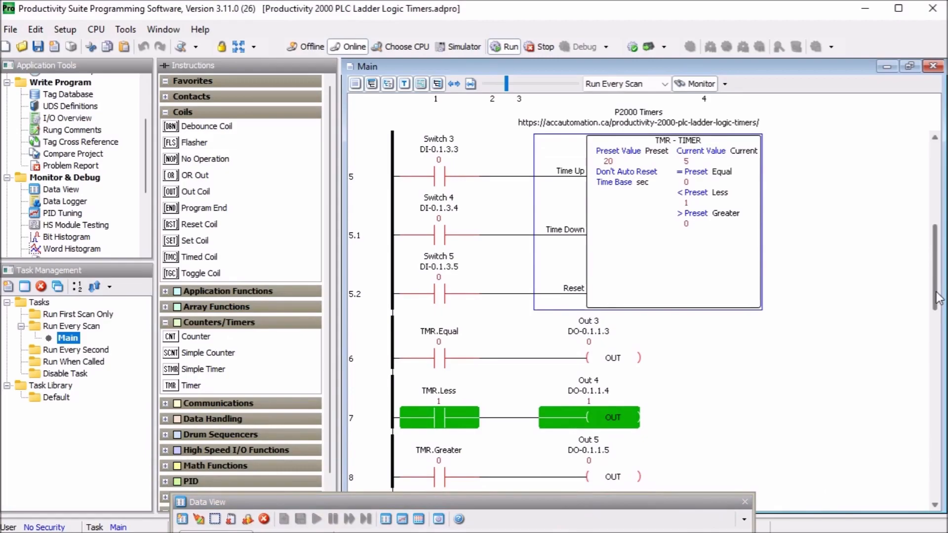
mouse_move(466, 417)
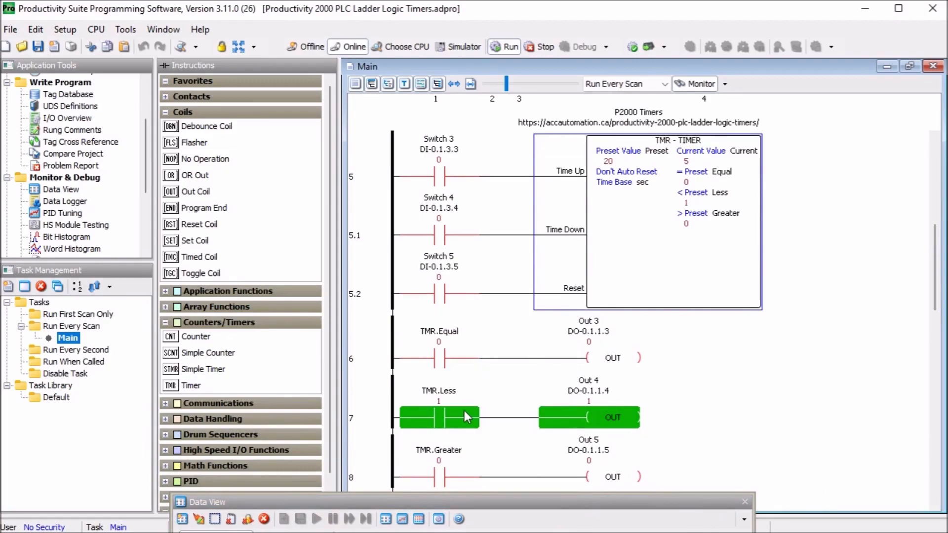
mouse_move(603, 466)
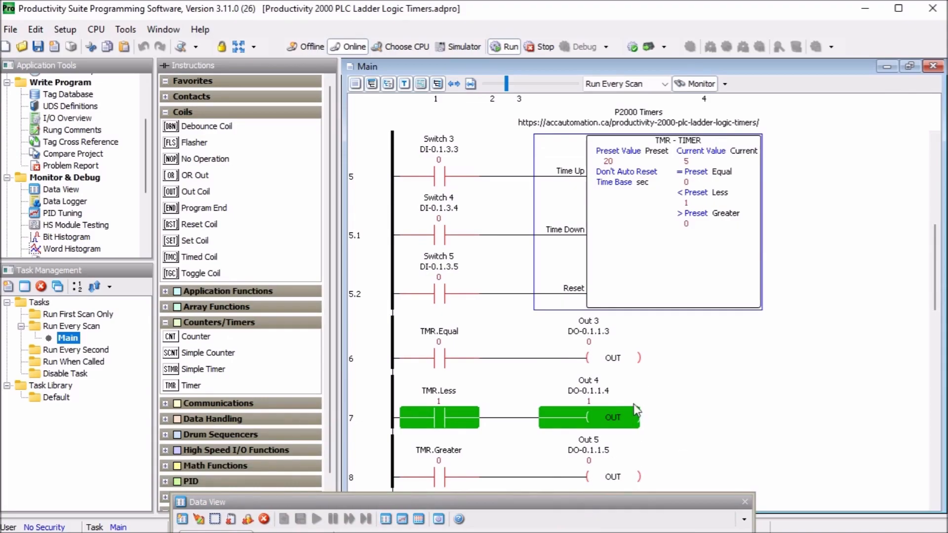
mouse_move(670, 370)
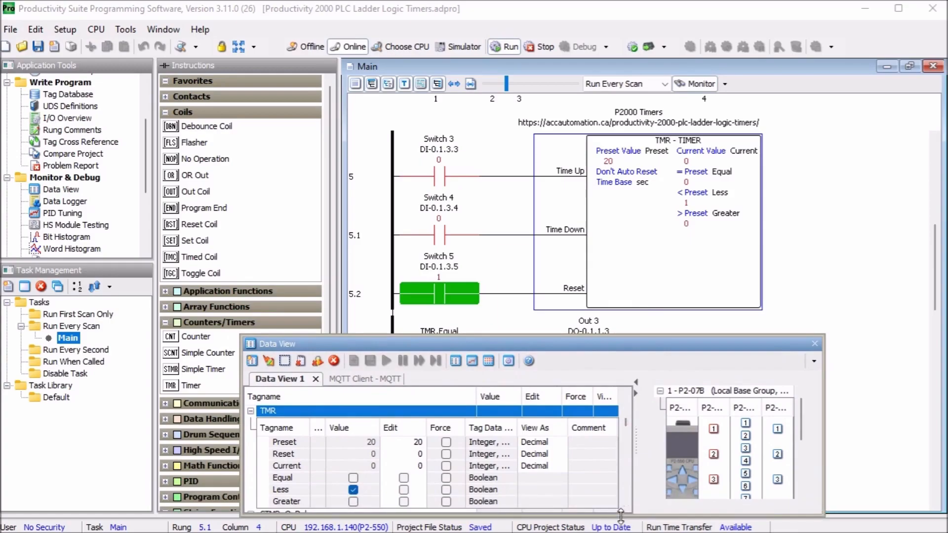
mouse_move(662, 361)
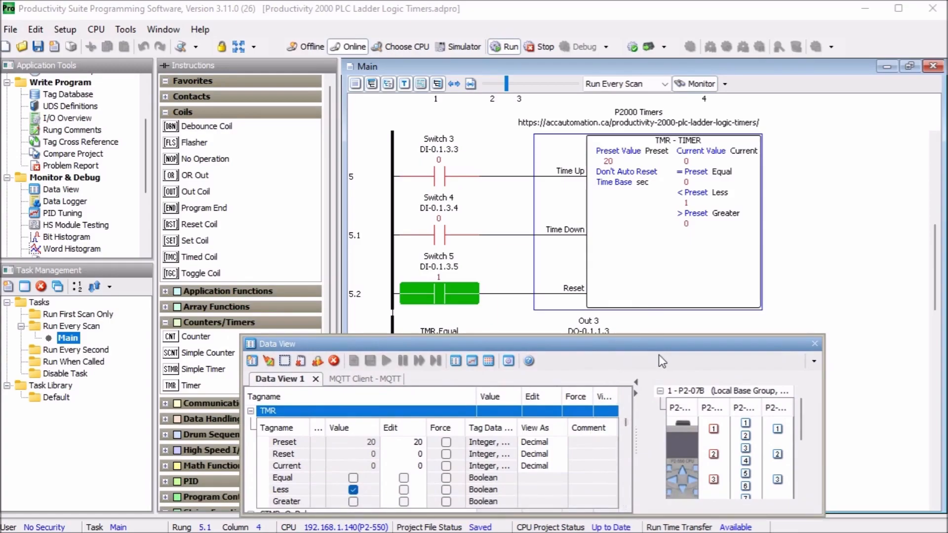